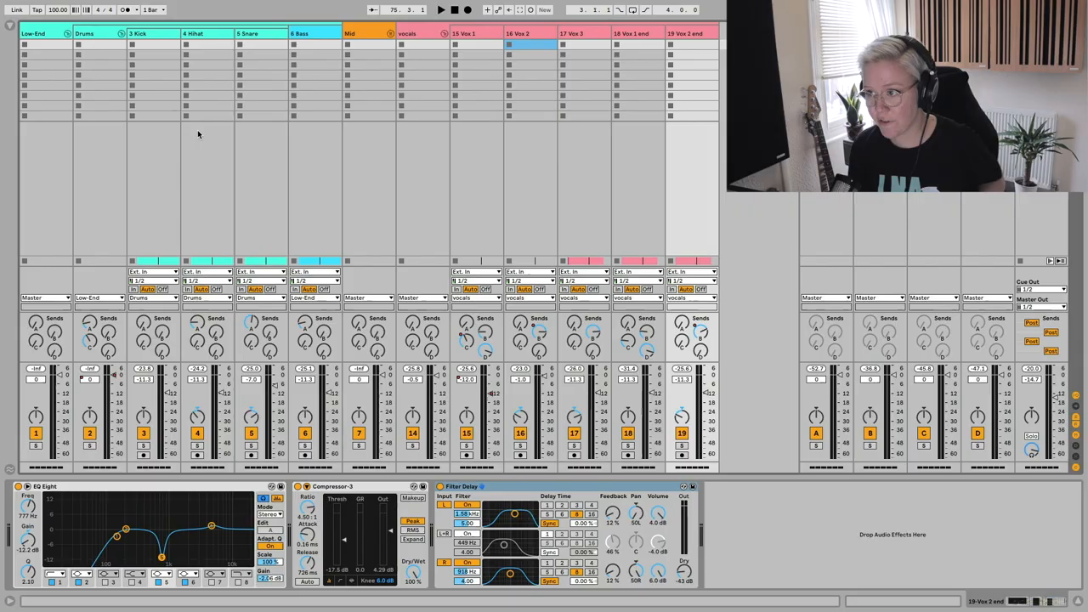
Collapse the Vocals group so only the Low End drum and bass channels stay open
click(367, 34)
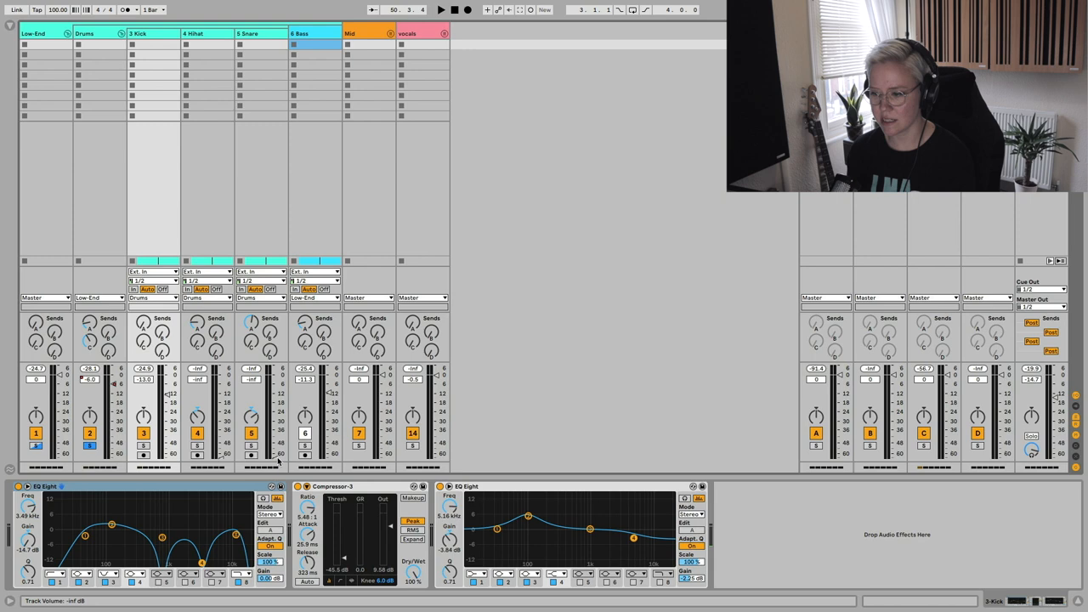
Bring one of the drum and bass faders down to -14.0 dB while balancing the Low End group
click(441, 10)
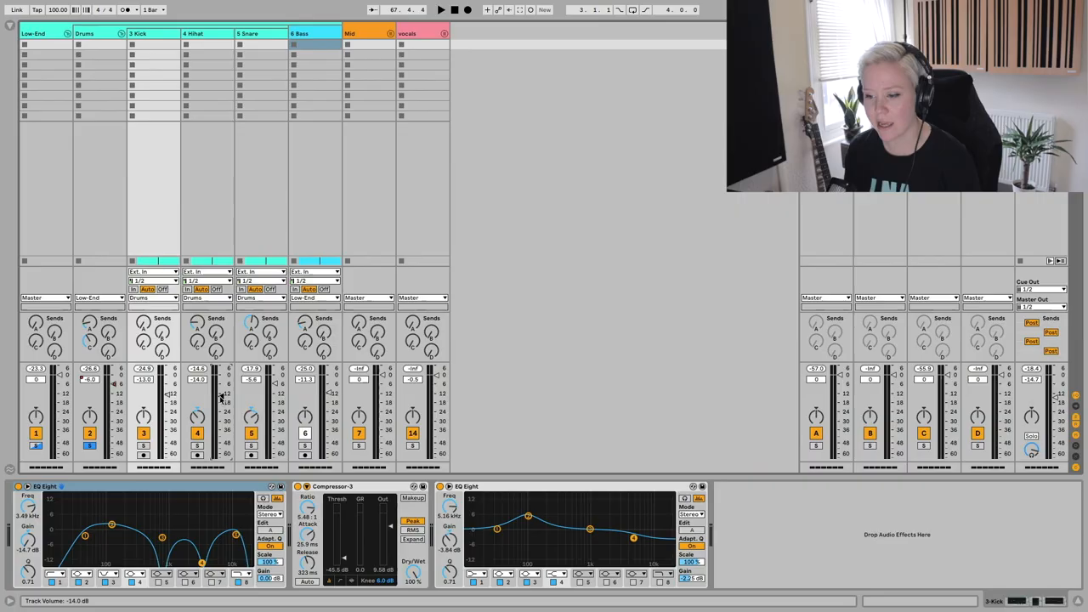
click(441, 10)
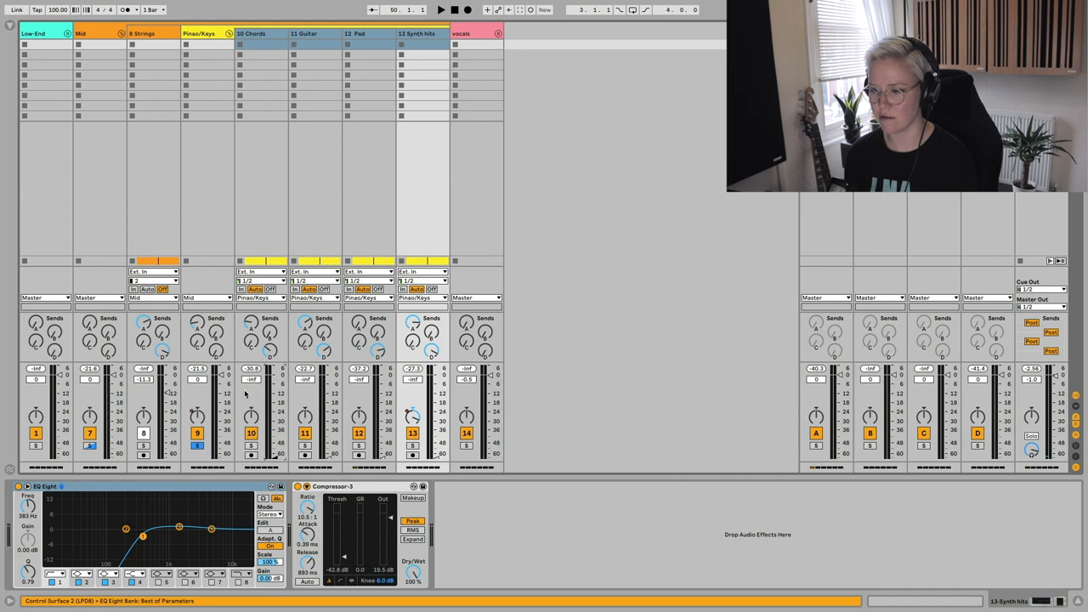
Balance the Strings, Chords, Guitar, Pad and Synth Arp faders in the Mid group
click(440, 10)
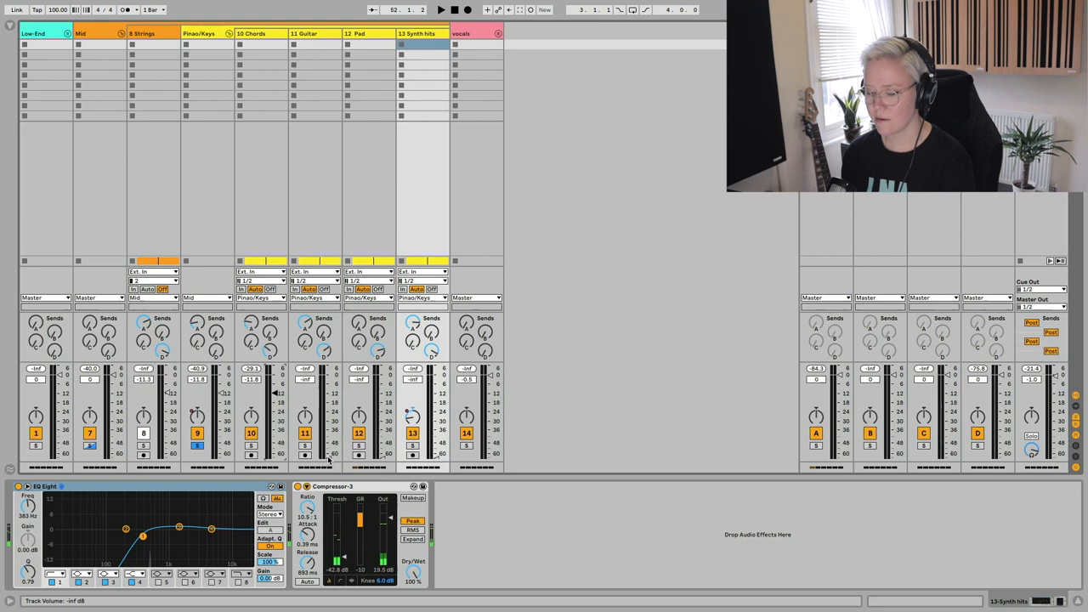
click(440, 10)
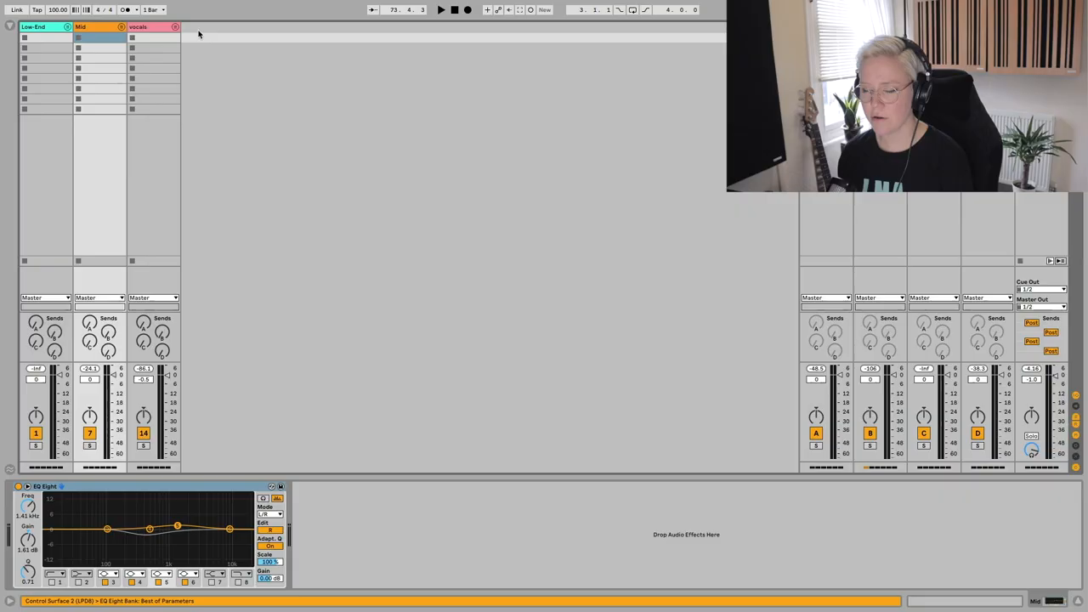
Select the Vox 3 track to show its EQ Eight, Compressor and Saturator chain, then return to the mixer
click(153, 27)
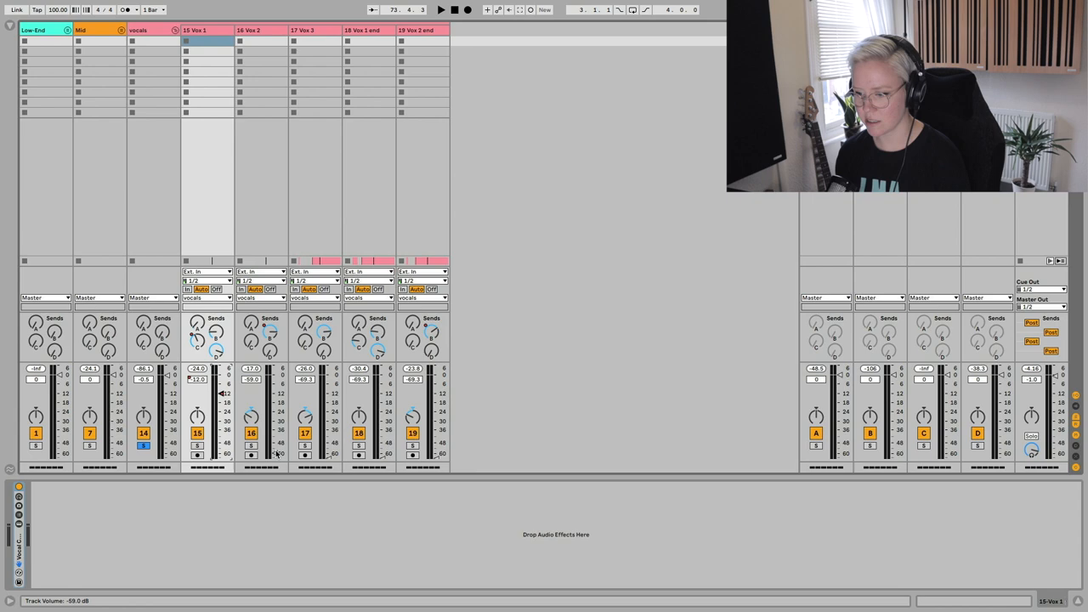
click(440, 10)
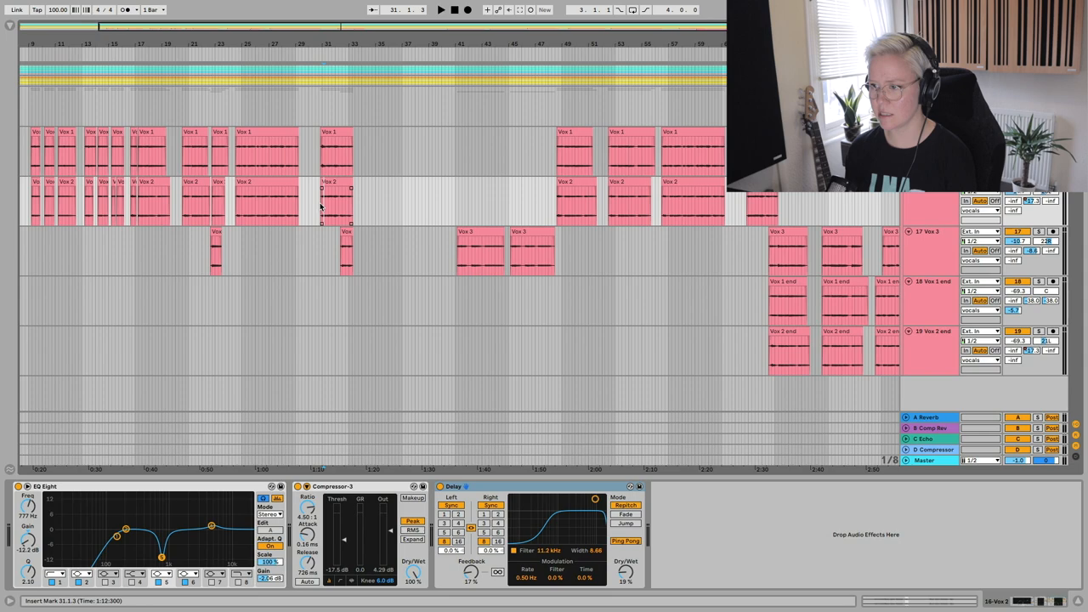
click(440, 10)
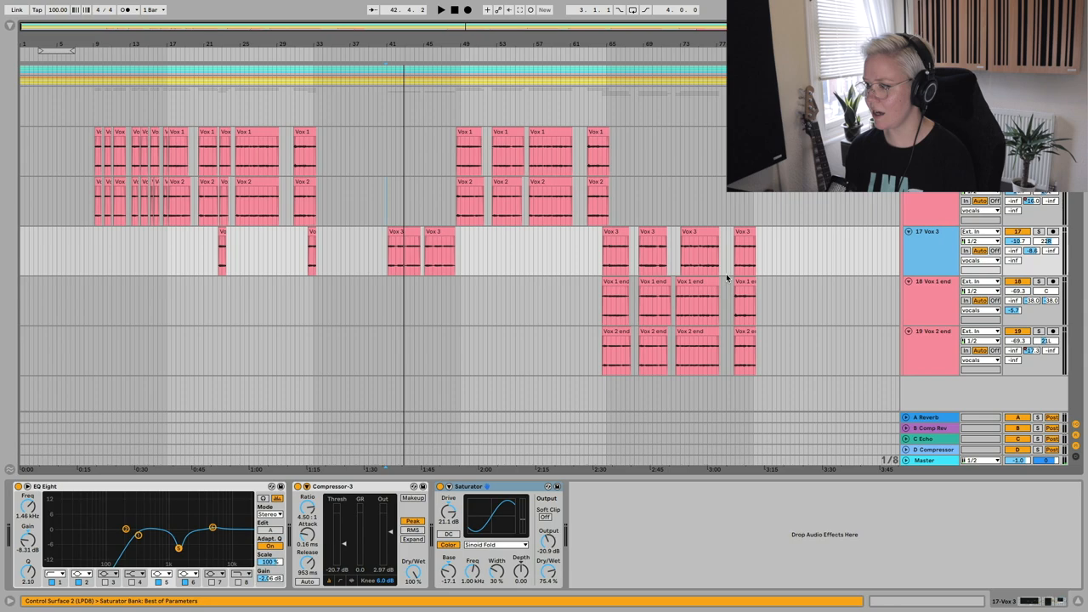
click(440, 10)
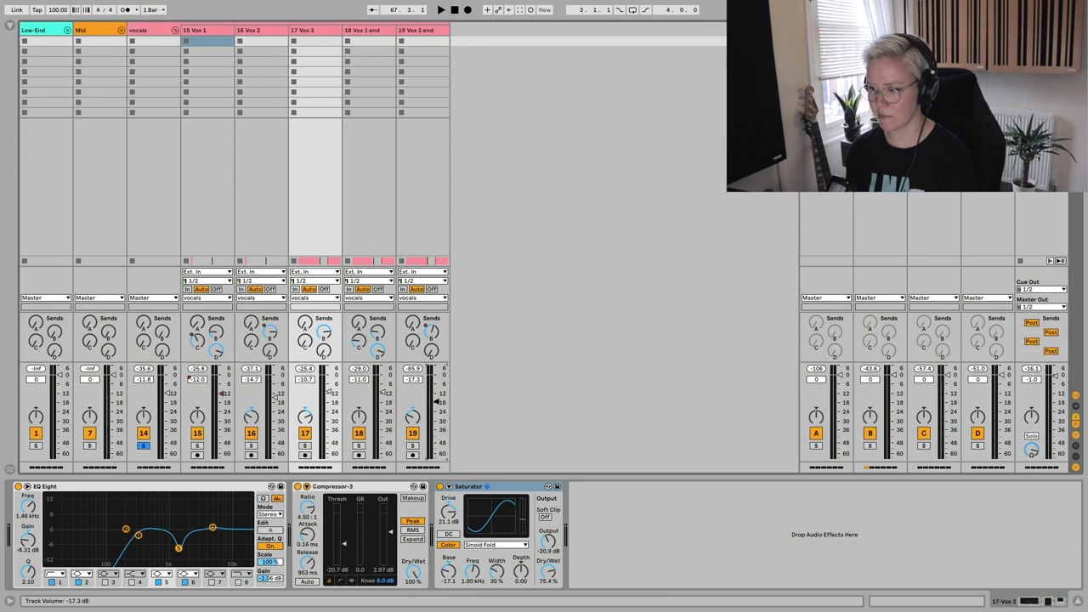
Adjust a vocal track's fader in the mixer alongside the Low End, Mid and vocals groups
click(440, 10)
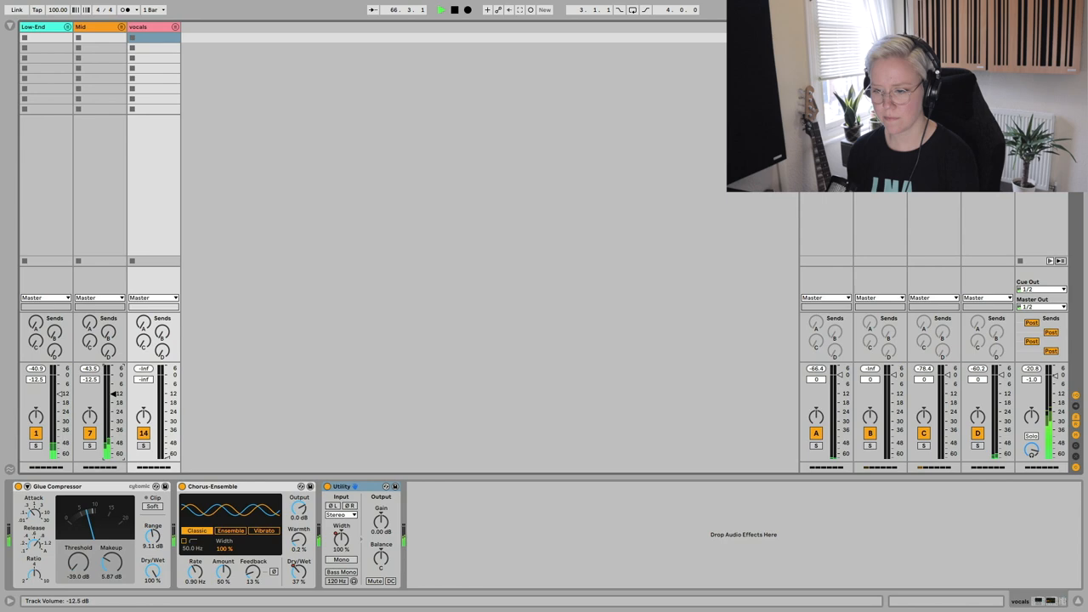
Set the Mid and vocals group faders to balance their levels
drag(110, 394, 112, 405)
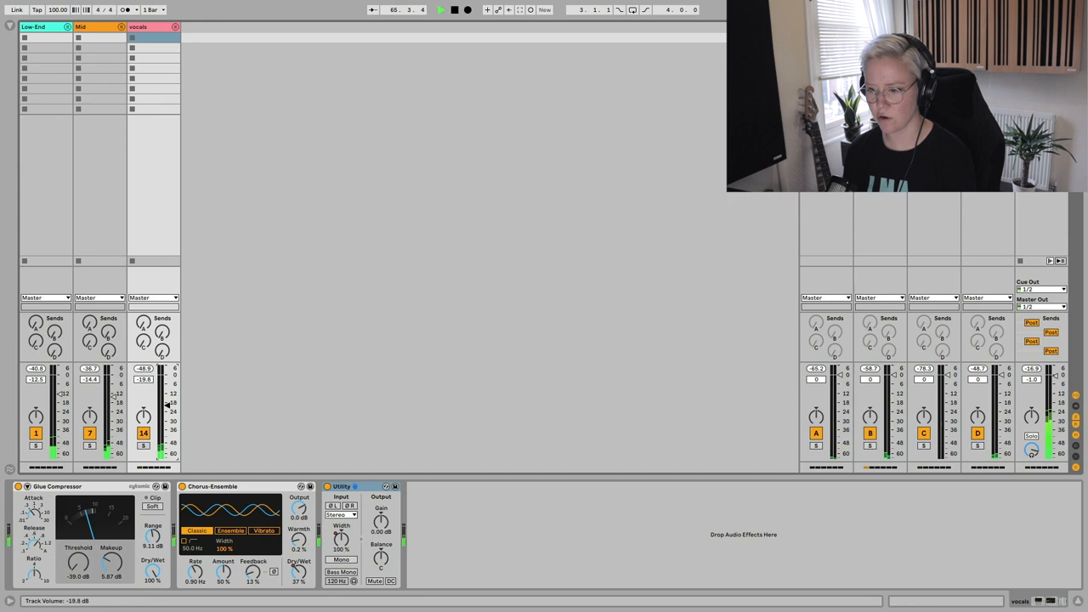
drag(167, 408, 167, 400)
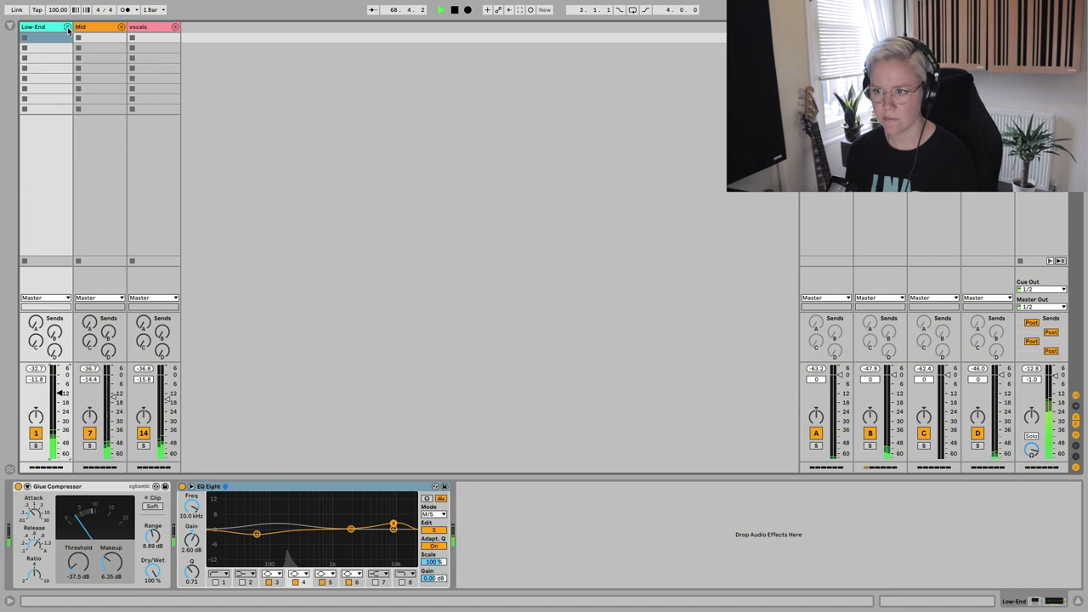
click(68, 34)
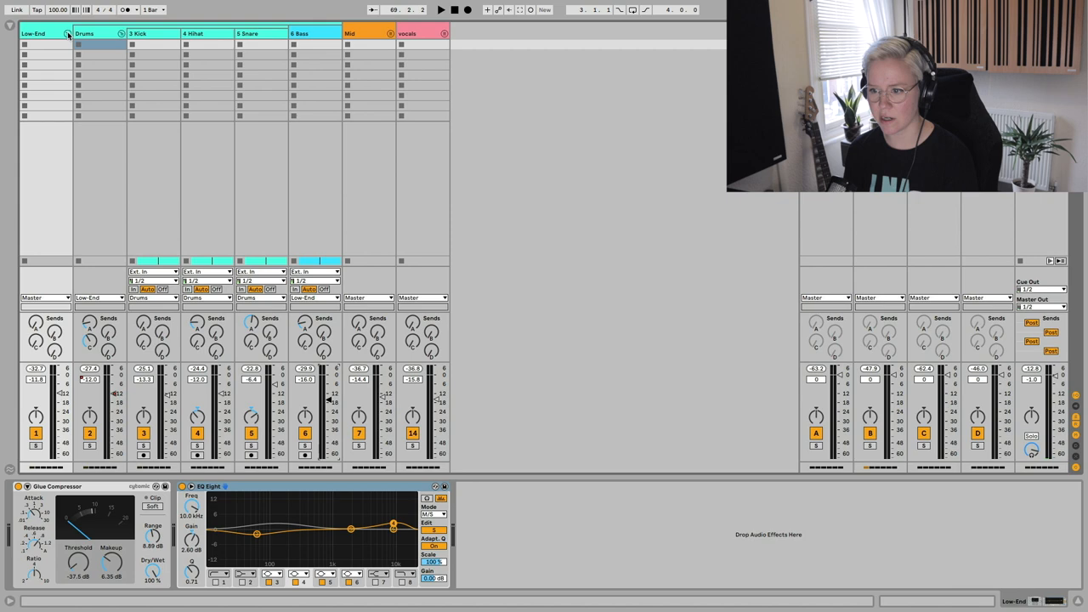
click(440, 10)
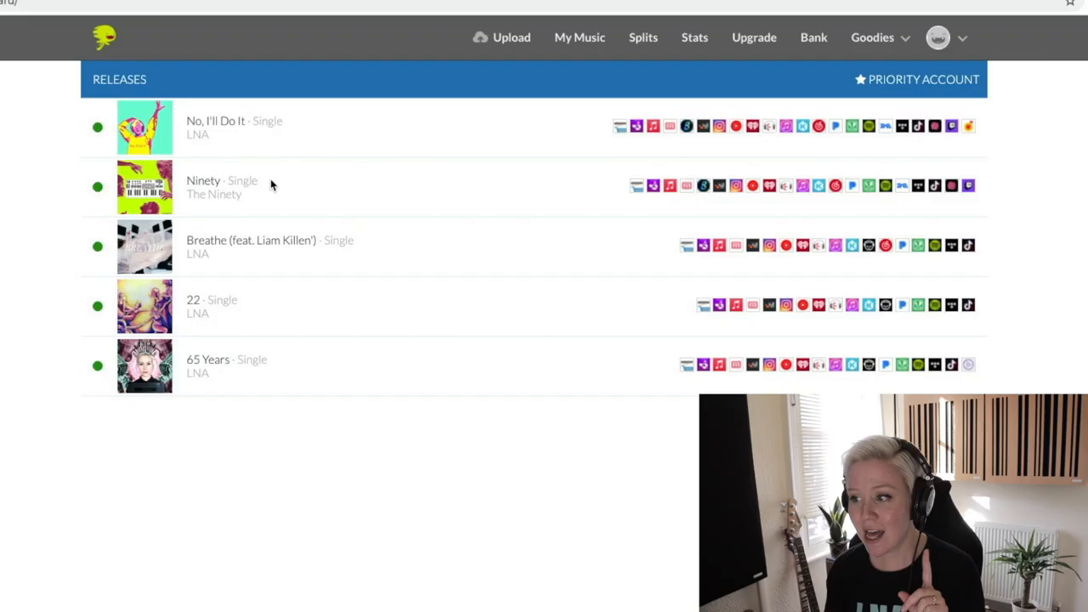
Open the No, I'll Do It release details and its HyperFollow page editor
click(214, 121)
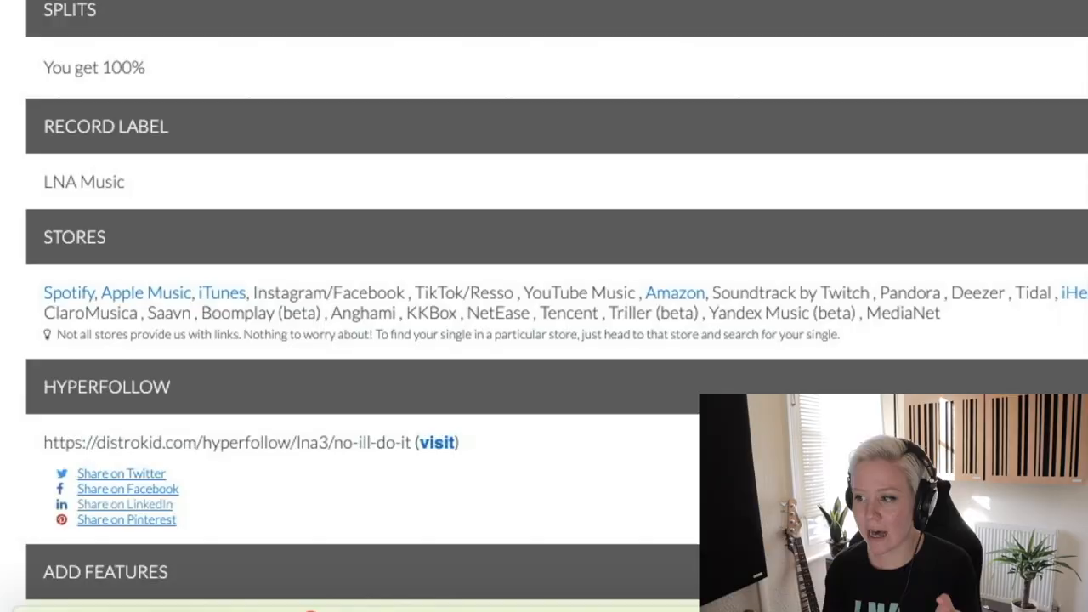
mouse_move(152, 414)
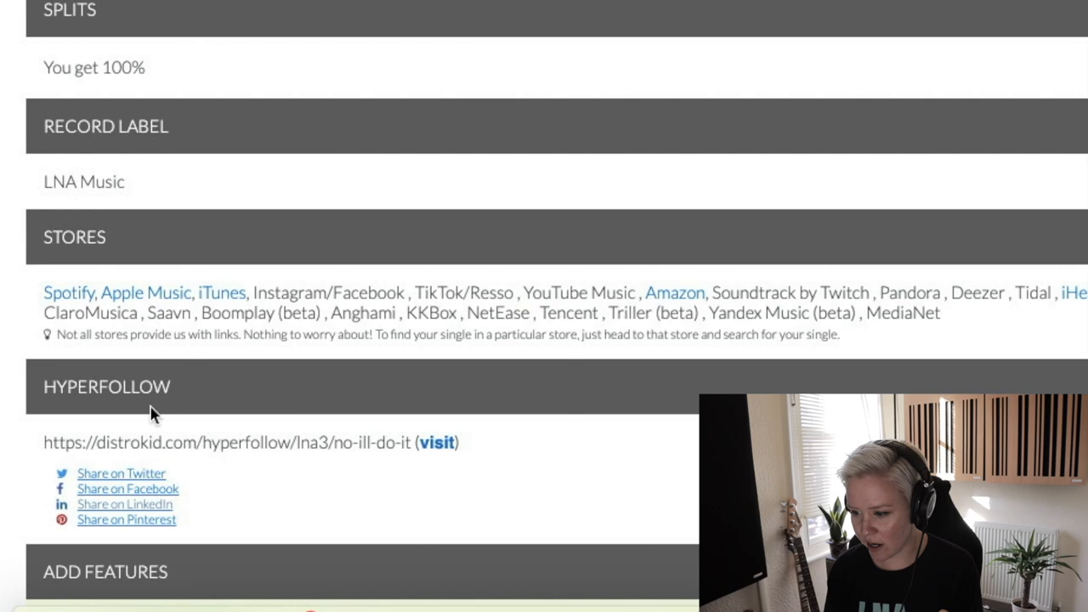
click(436, 442)
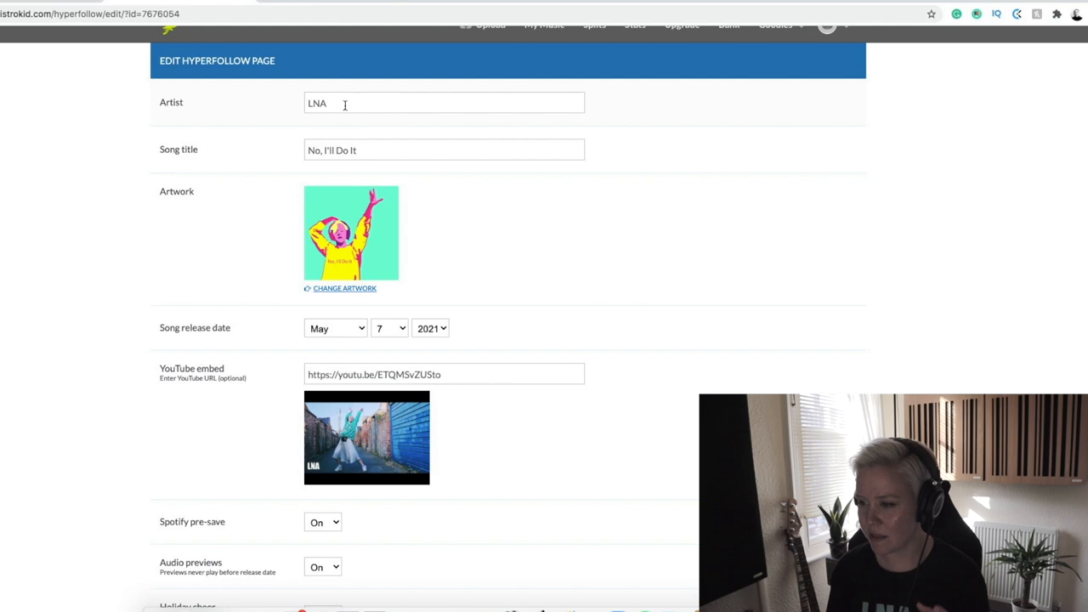
Review the Music Links and Social Media Links on the HyperFollow page, then save it
scroll(down, 3)
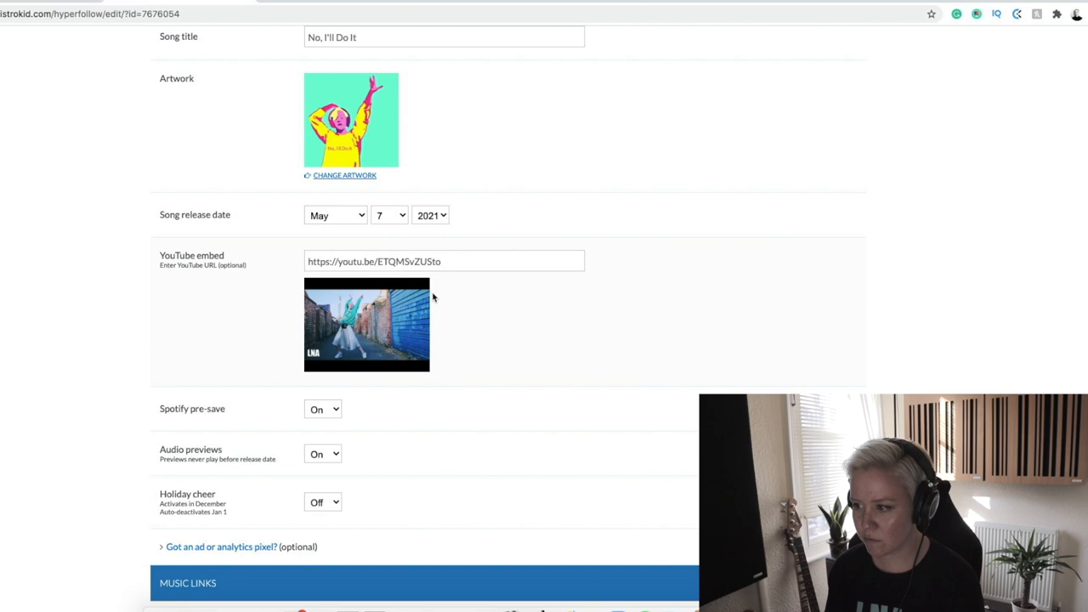
scroll(down, 3)
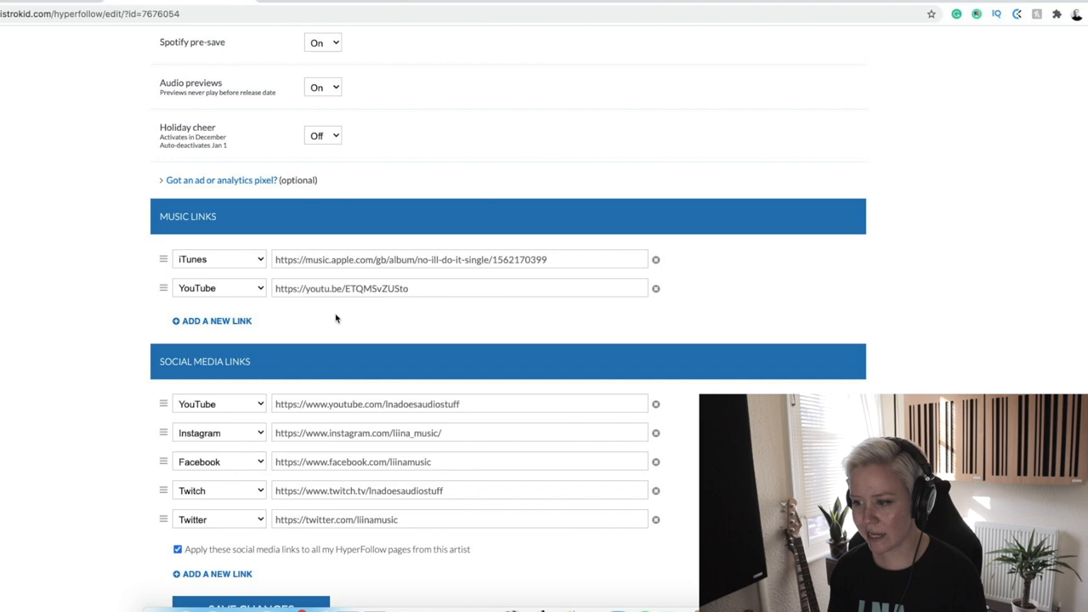
scroll(down, 3)
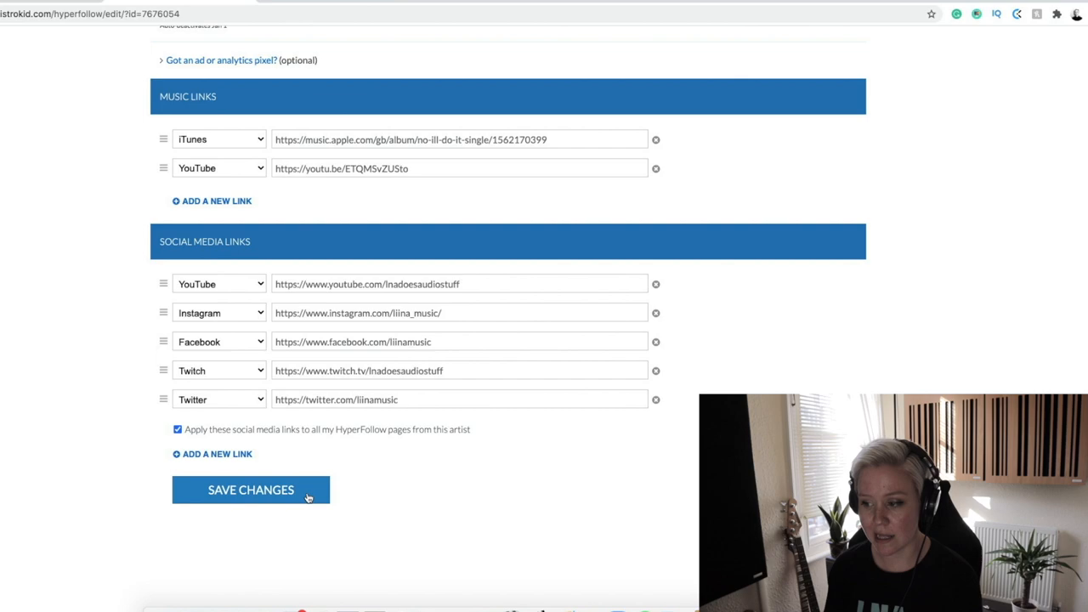
click(252, 490)
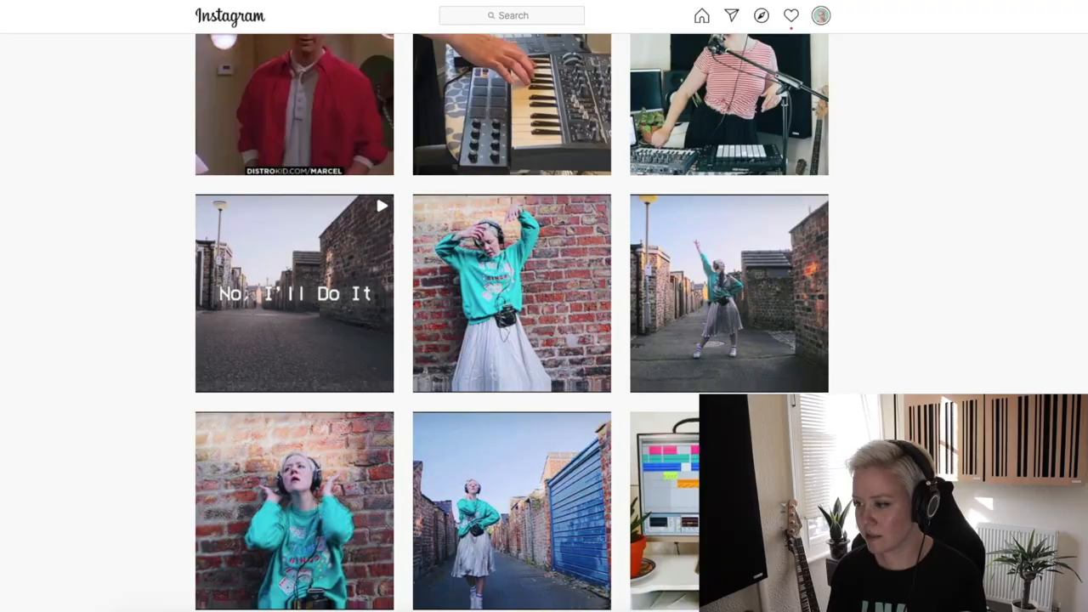
scroll(down, 3)
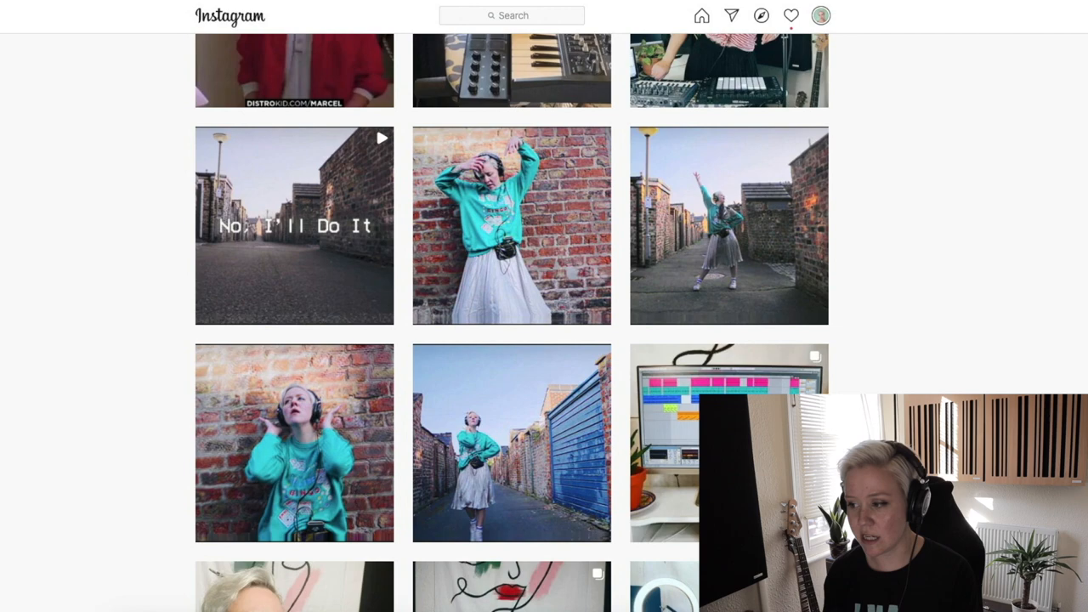
mouse_move(510, 442)
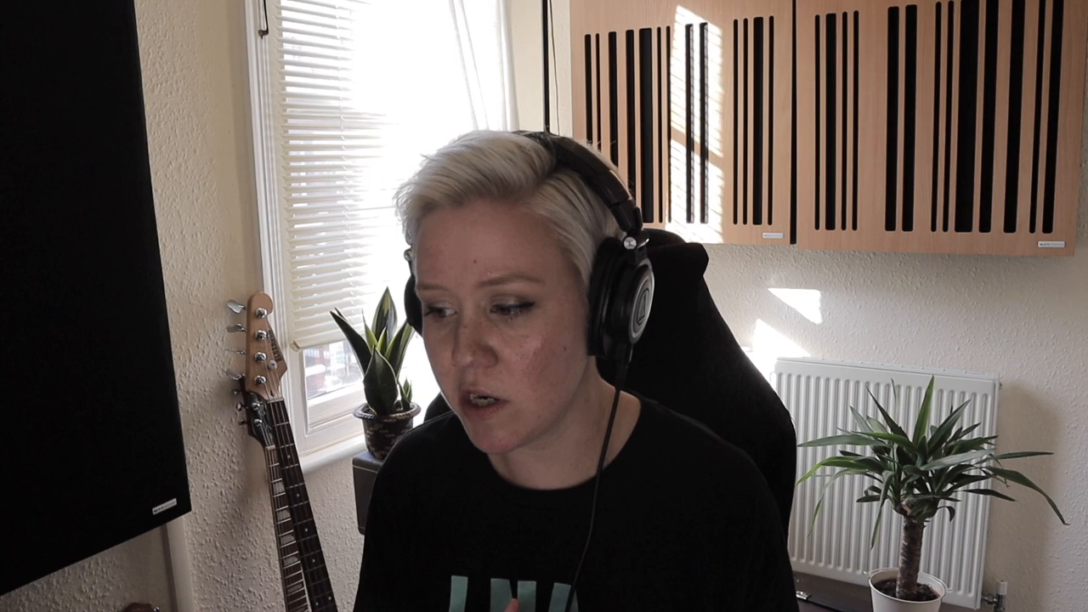
scroll(up, 3)
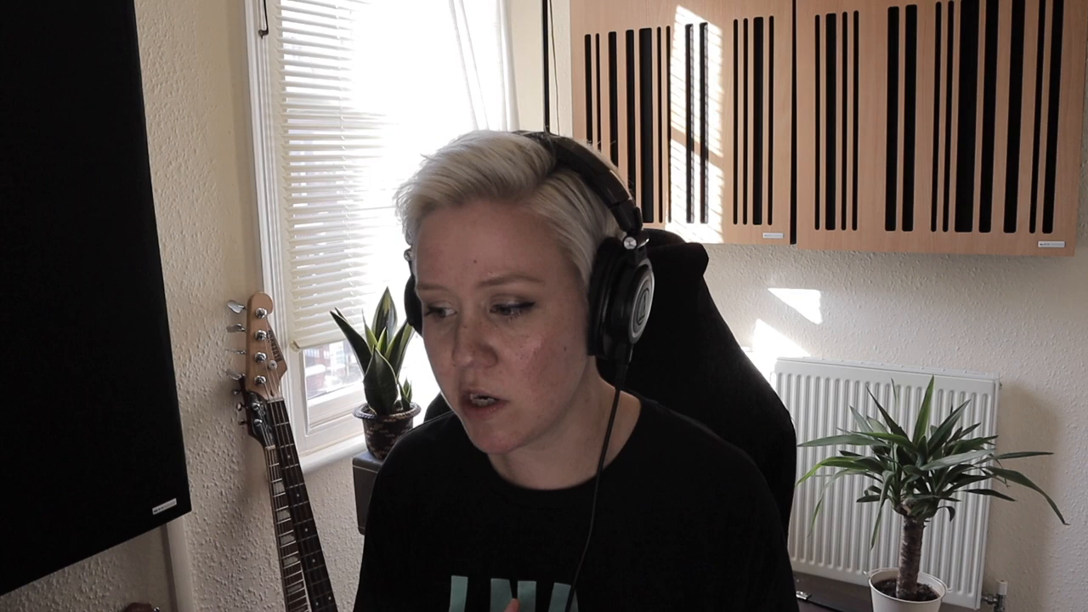